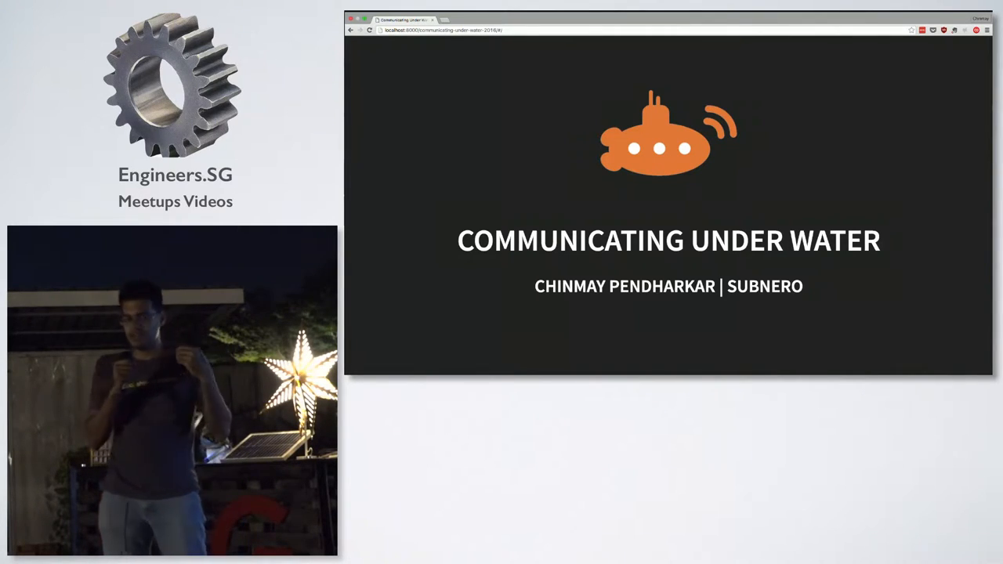
Advance through the dial-up spectrogram, CHALLENGES and Data Rate chart slides to the underwater video slide.
key(Right)
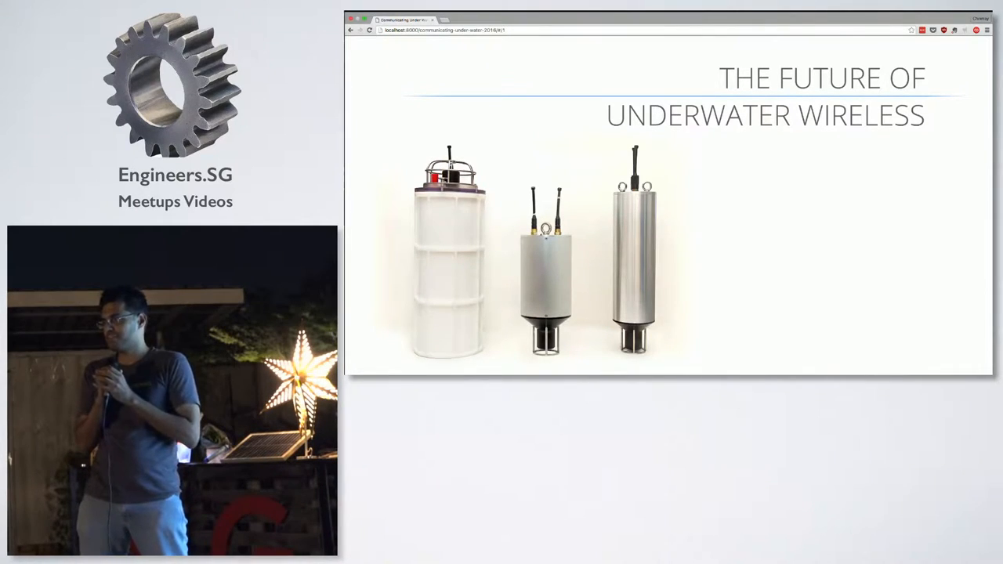
key(Right)
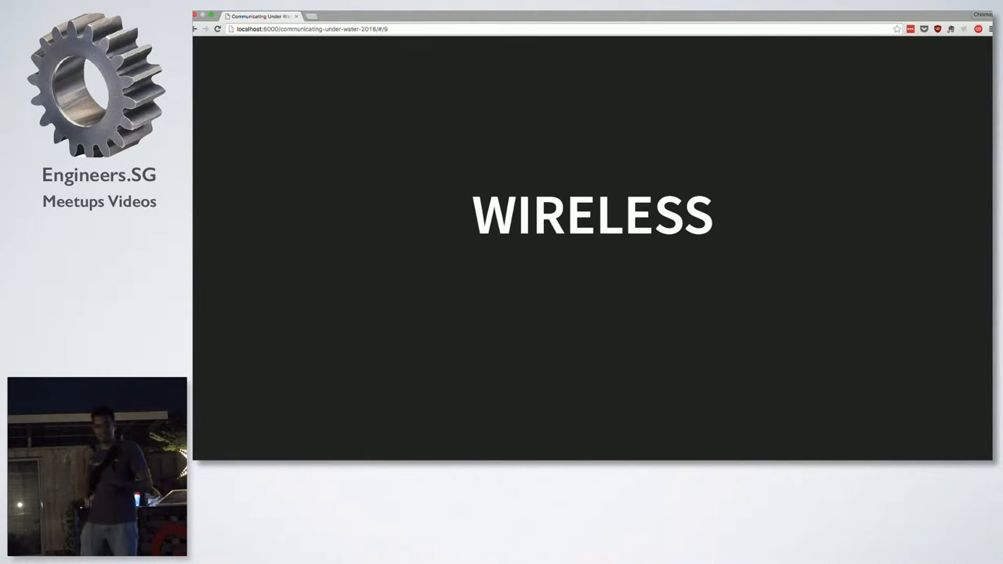
key(Right)
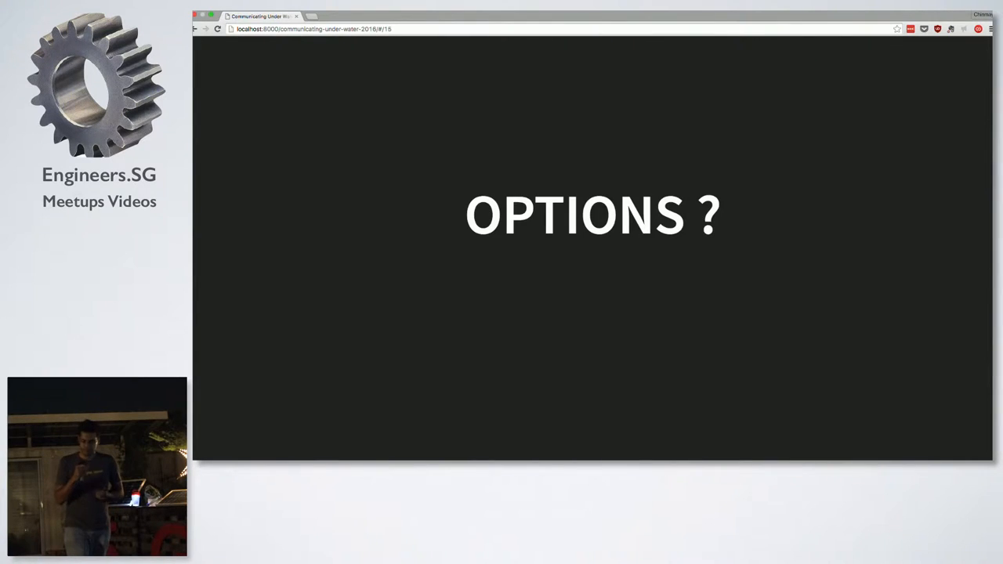
key(right)
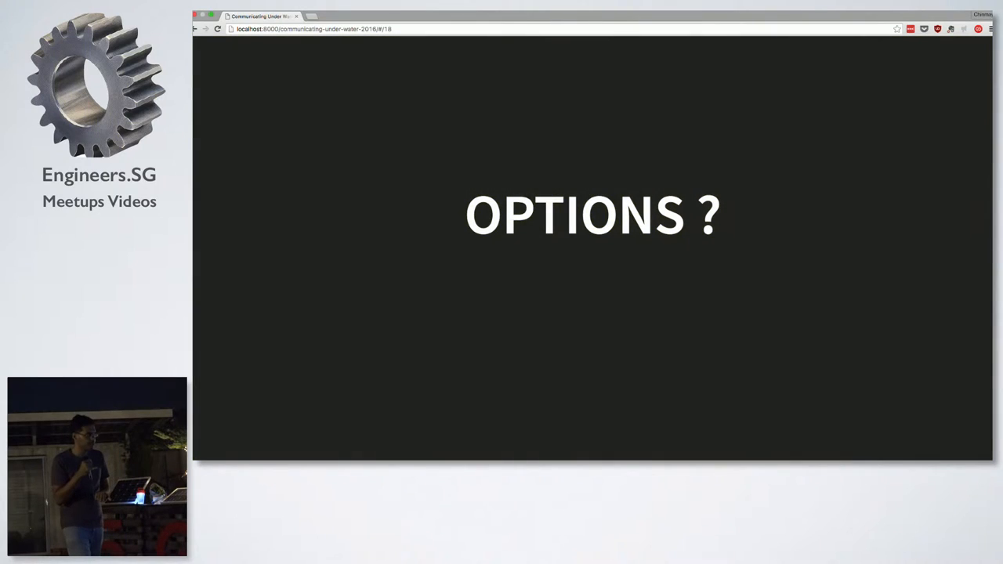
key(right)
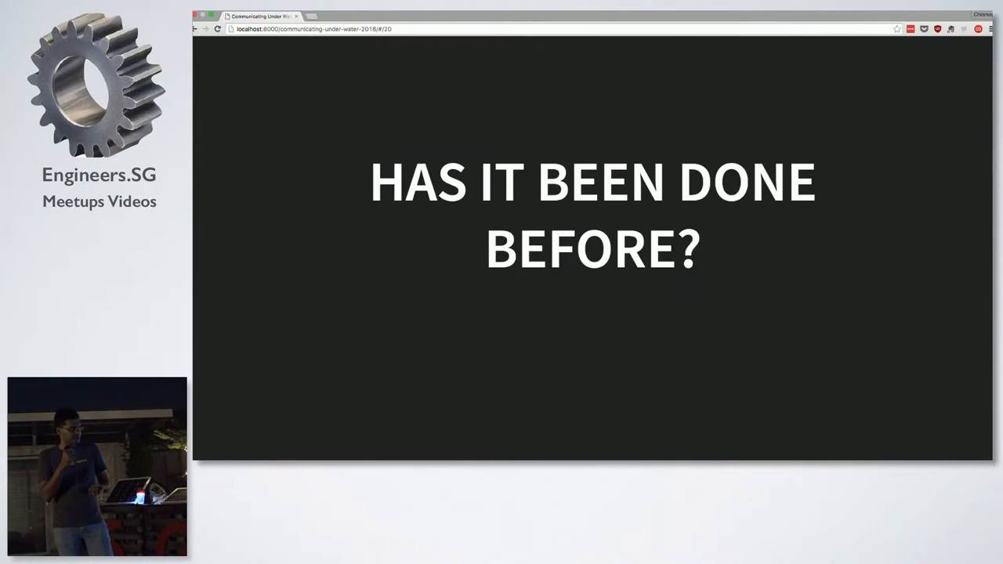
key(Right)
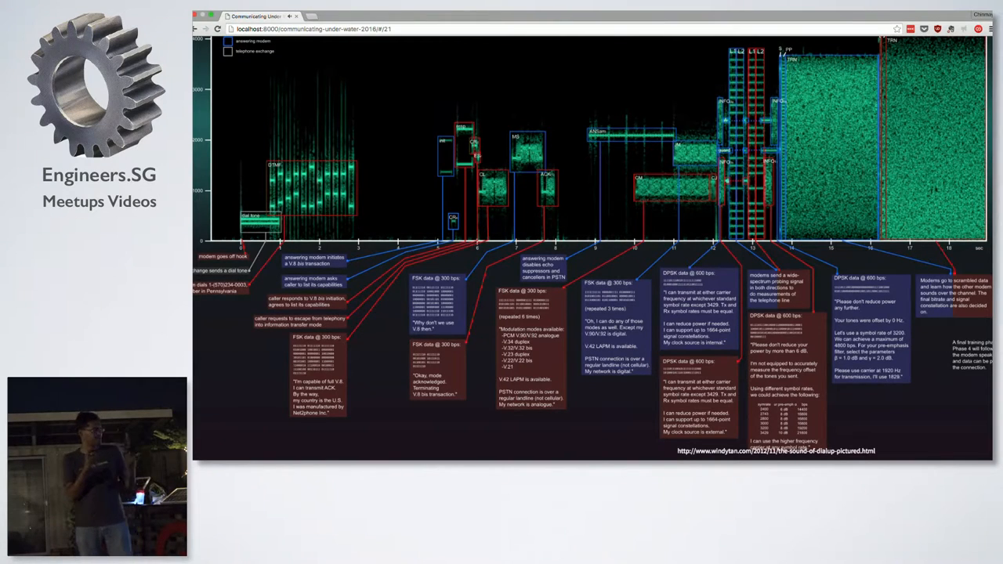
key(Right)
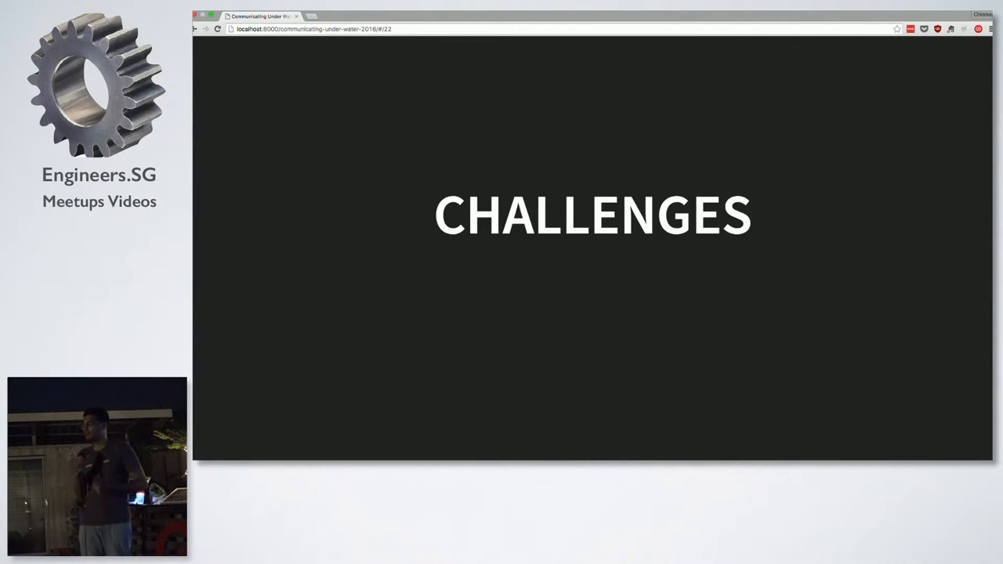
key(Right)
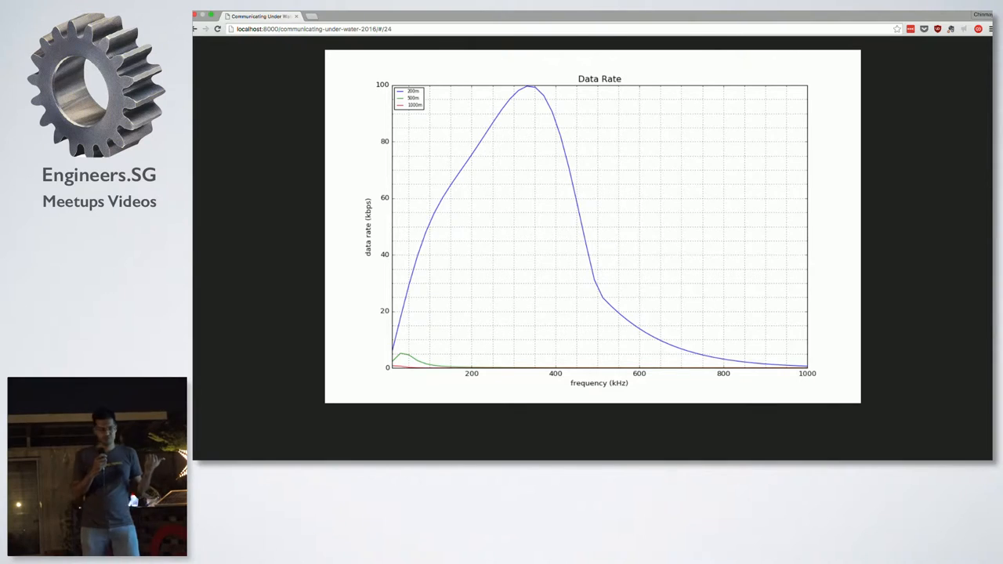
key(Right)
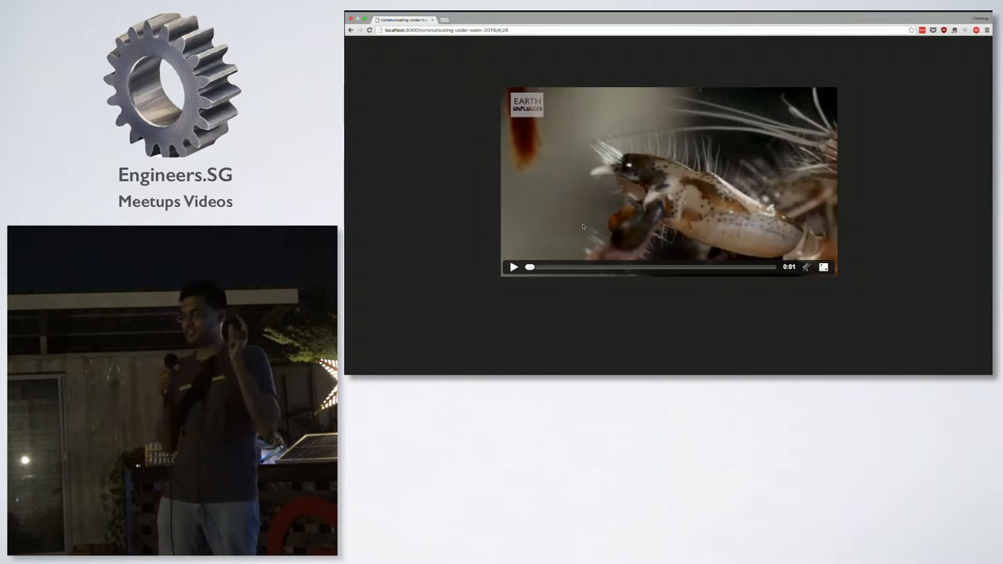
Start the embedded shrimp video clip on the slide.
click(514, 268)
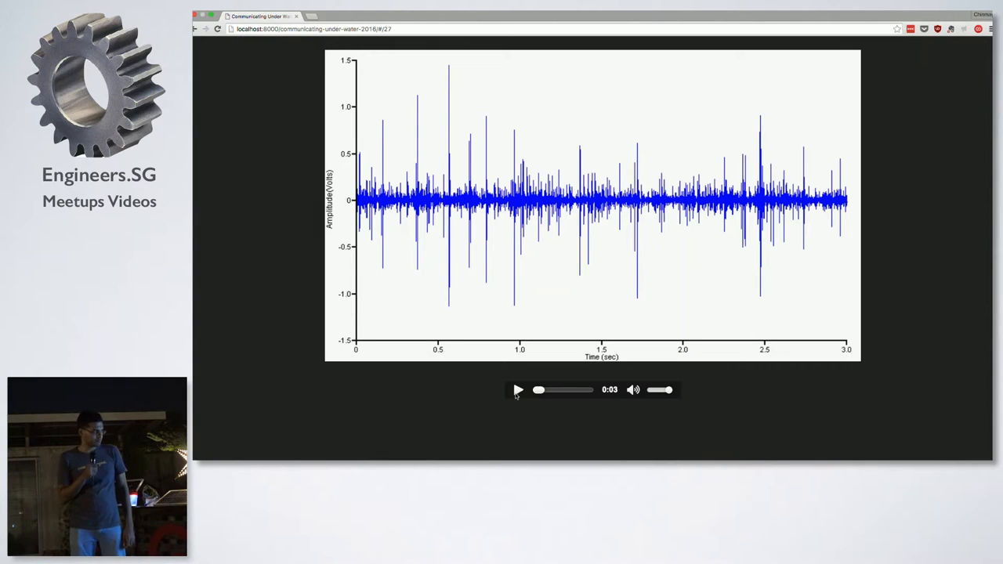
Play the audio recording beneath the amplitude-versus-time waveform plot on slide 27.
click(518, 389)
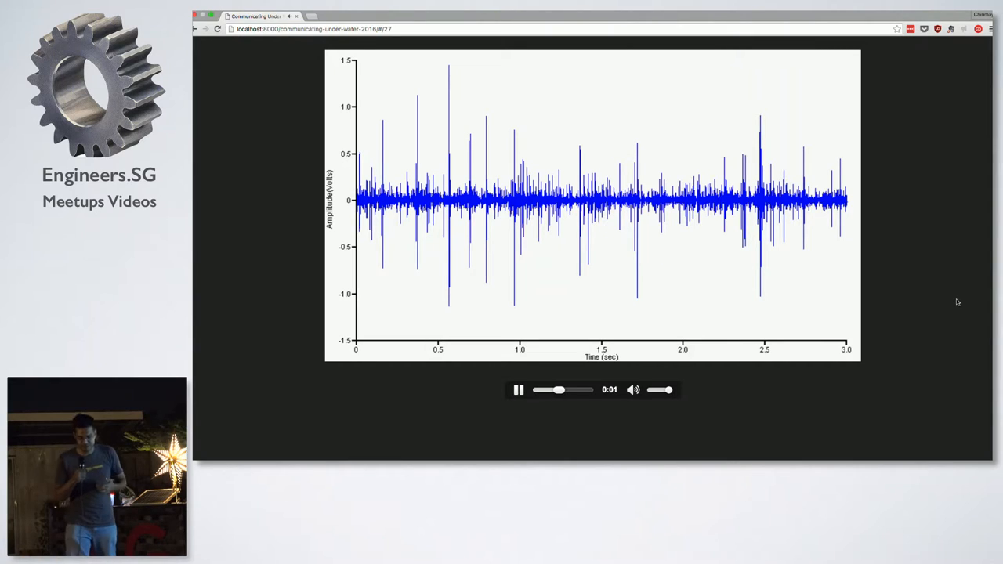
Advance the deck to slide 28, the DELAY title slide.
key(Right)
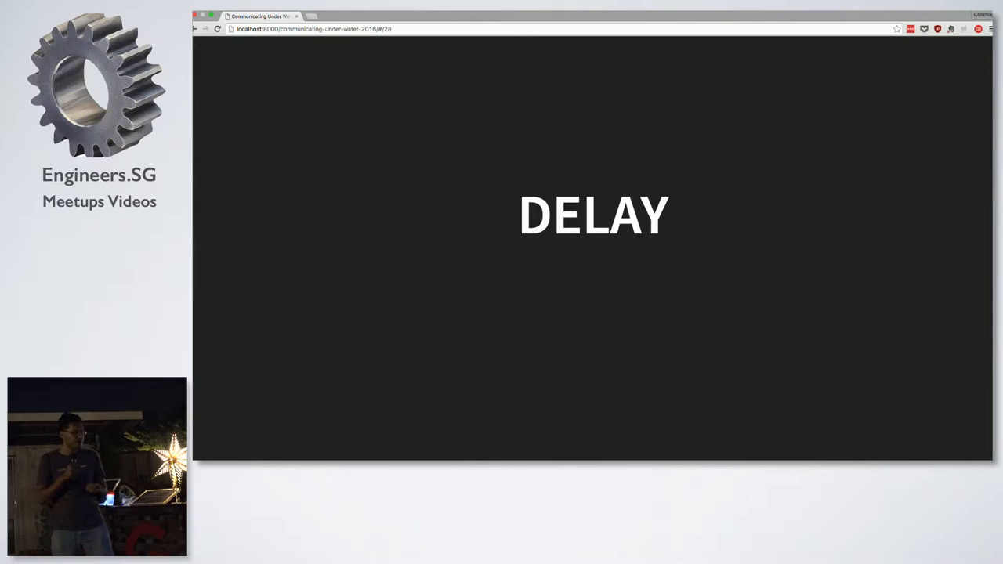
Advance to slide 30, the sender–receiver diagram of data packet blocks and ACKs.
key(Right)
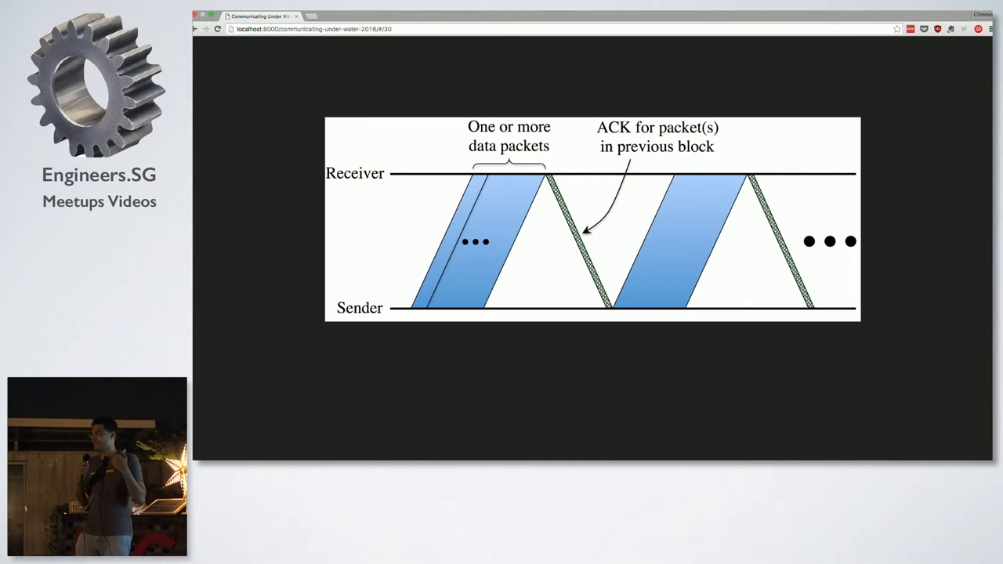
Move through the SOLUTIONS and CUSTOM SOFTWARE titles to slide 34, CUSTOM NETWORKING.
key(right)
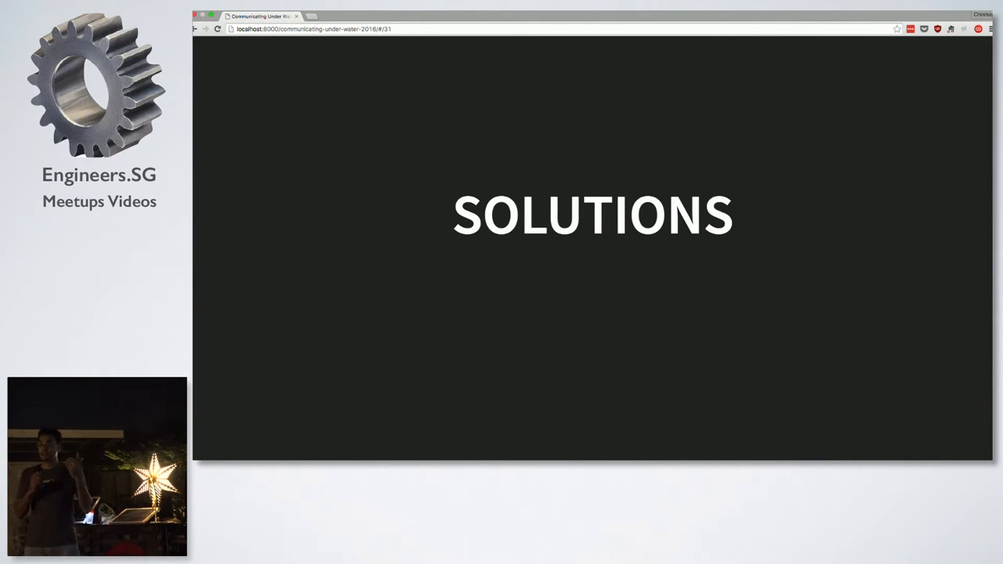
key(right)
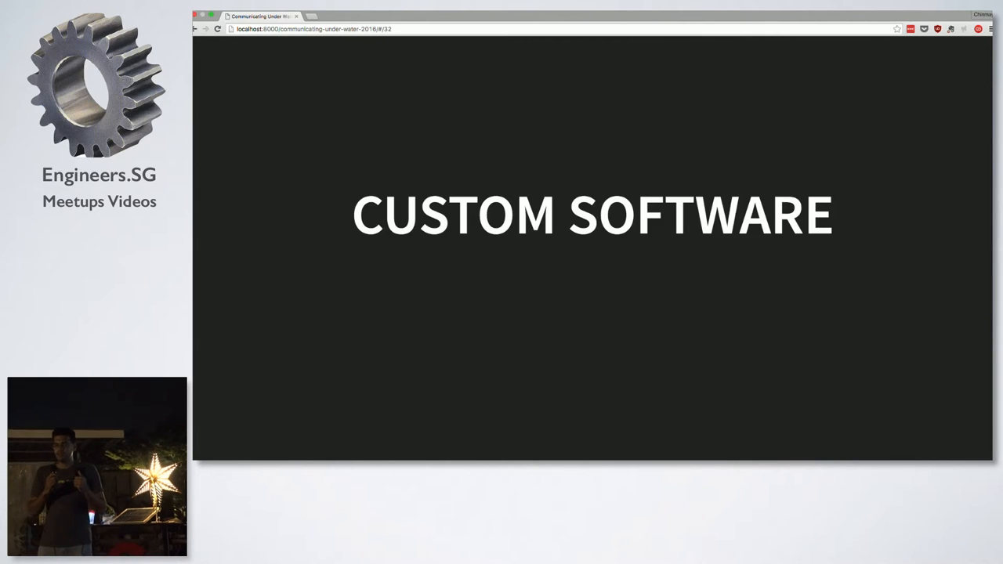
key(left)
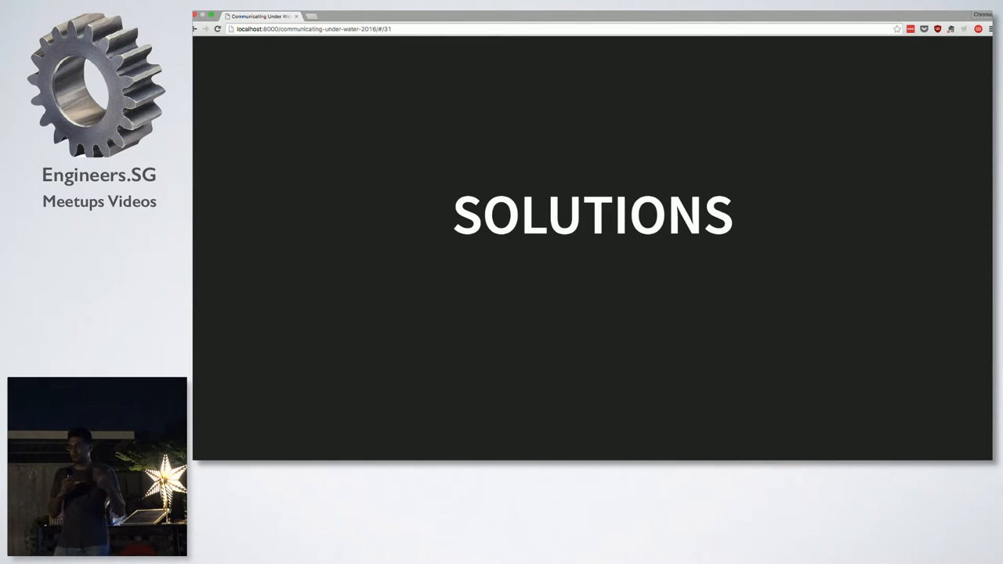
key(Right)
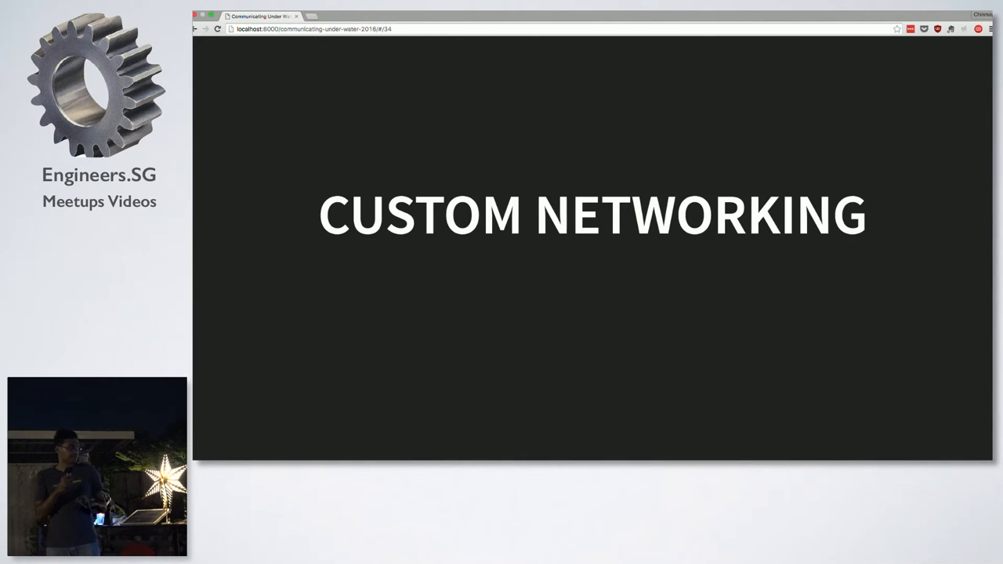
Advance the deck to slide 38, the MODEMS title slide.
key(Right)
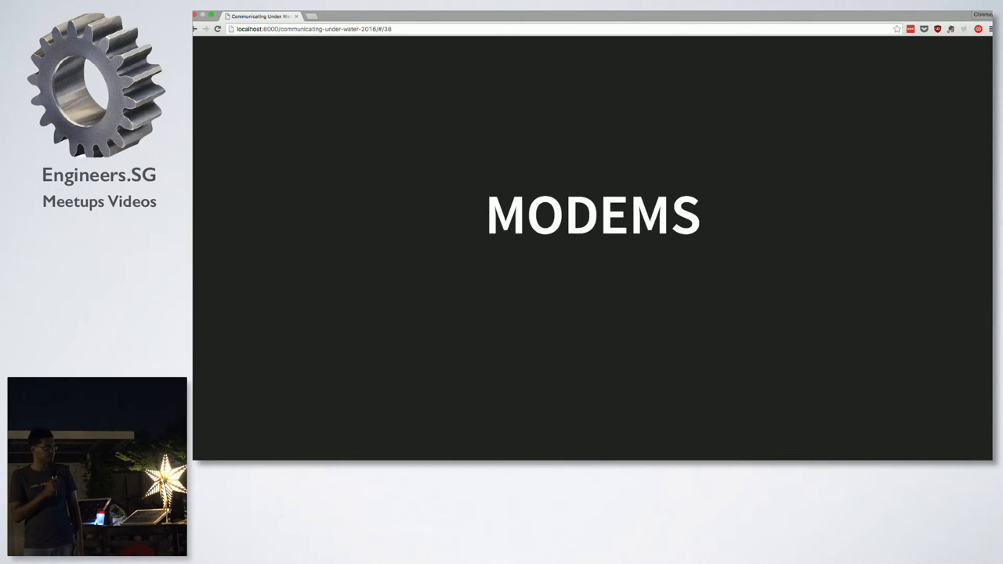
Advance the deck to slide 40, the USE CASES section title.
key(right)
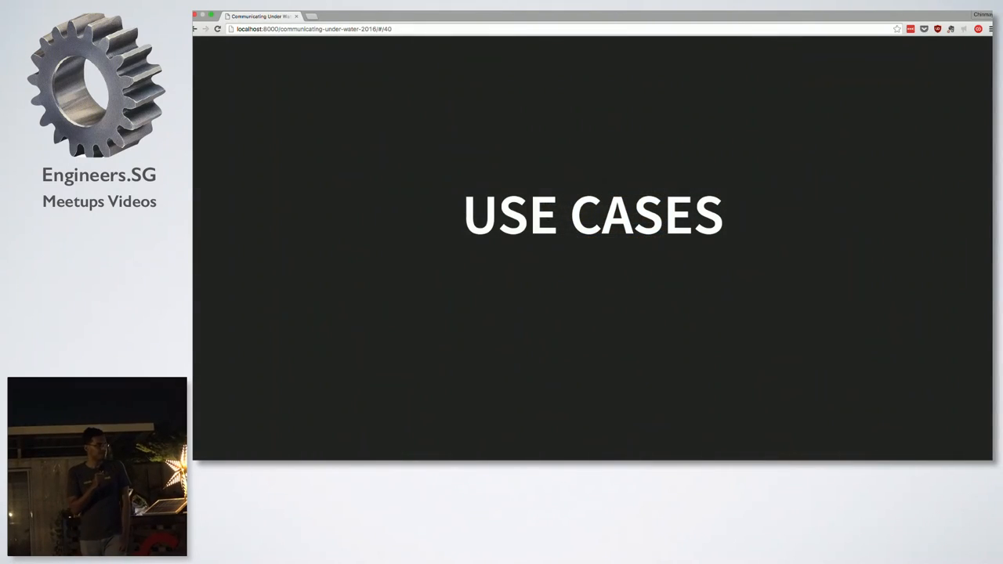
Move past the underwater welding photo to the closing subnero1 contact slide.
key(Right)
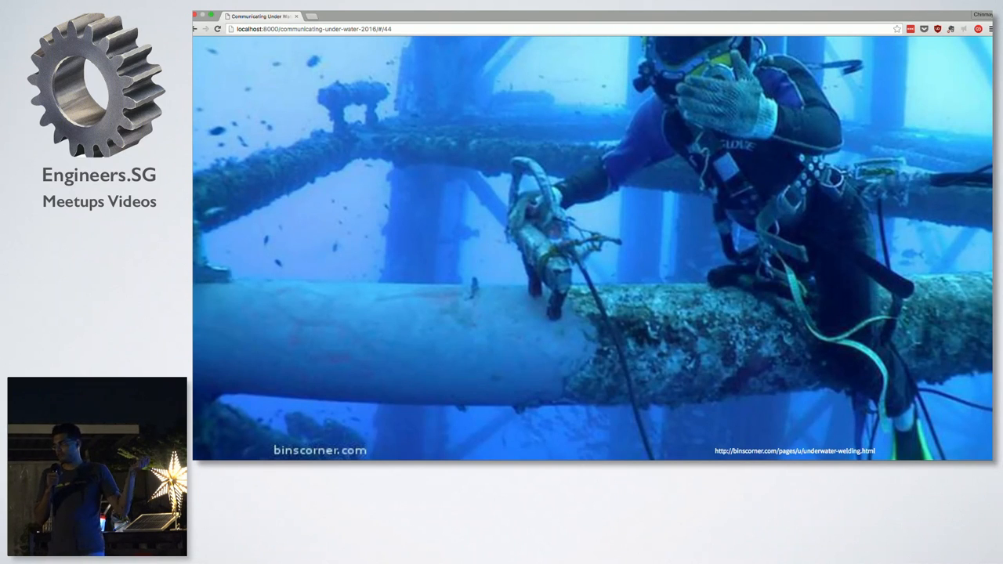
key(Right)
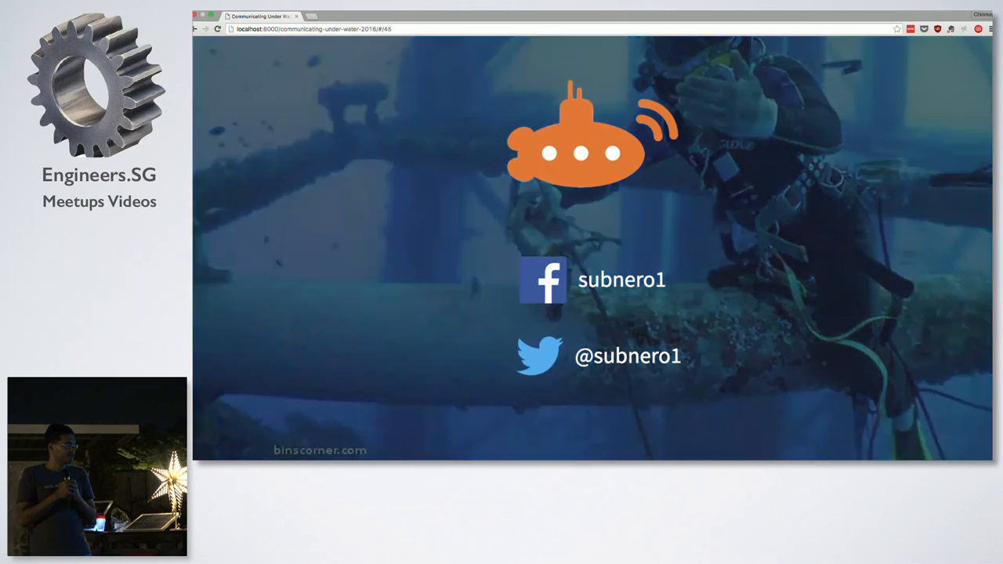